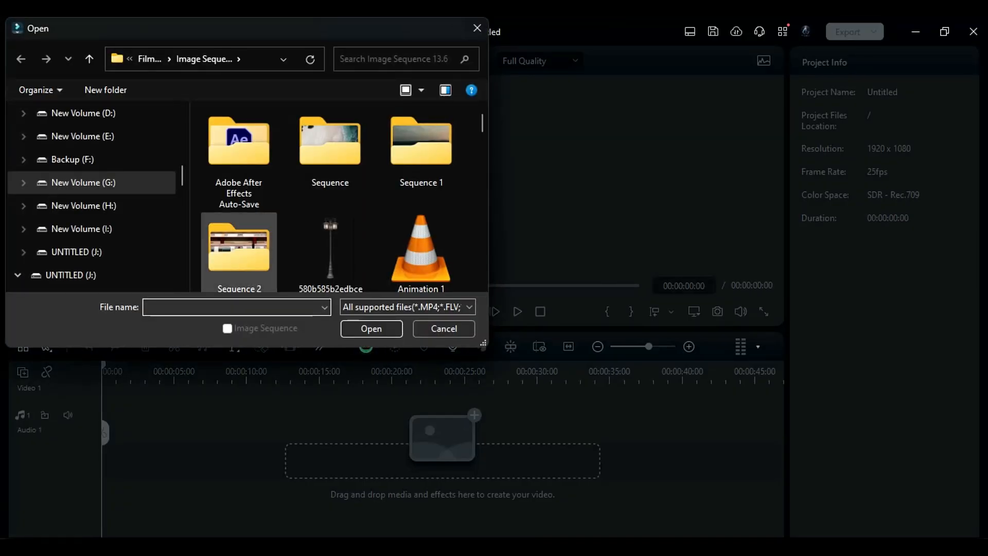
Open the Sequence 2 folder and import the Anime_0 image sequence onto the video track
double_click(238, 244)
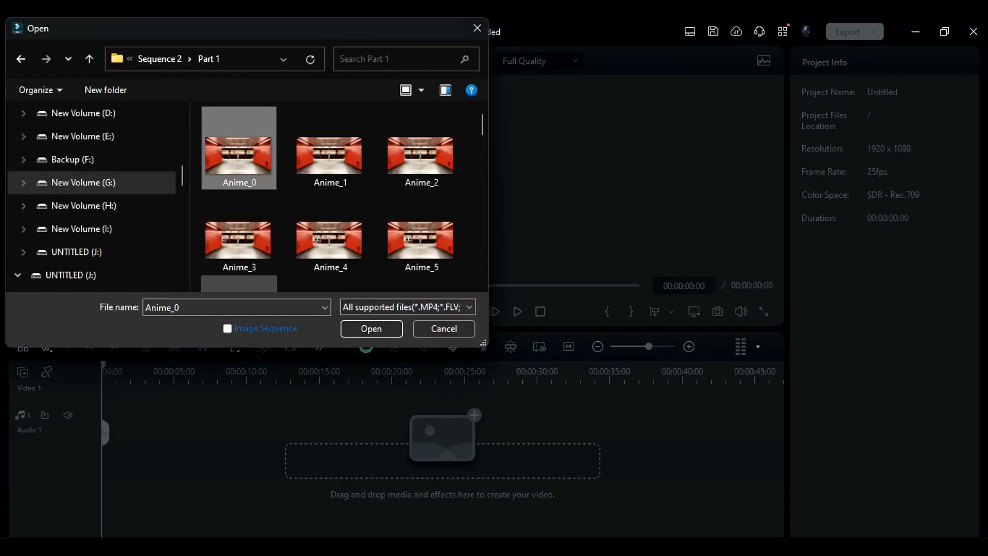
click(371, 329)
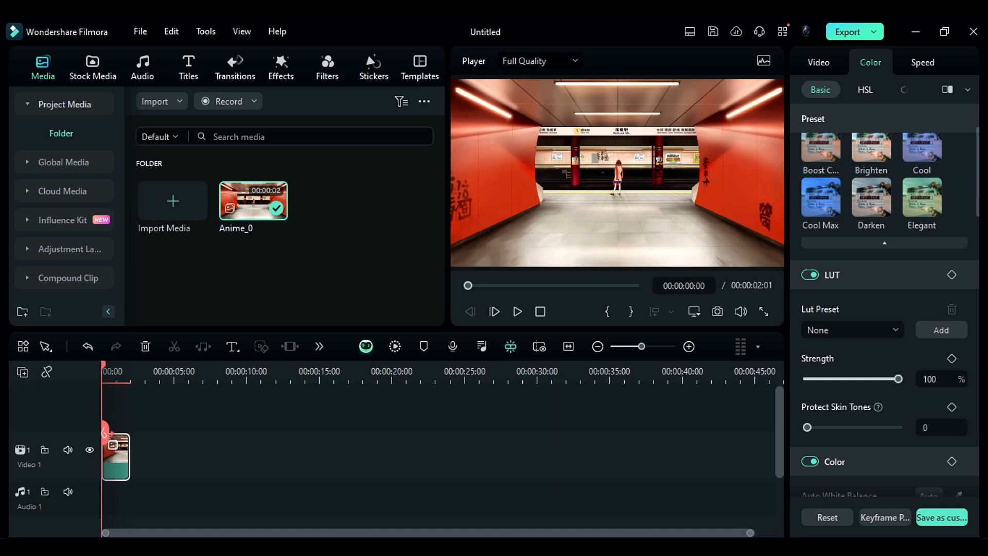